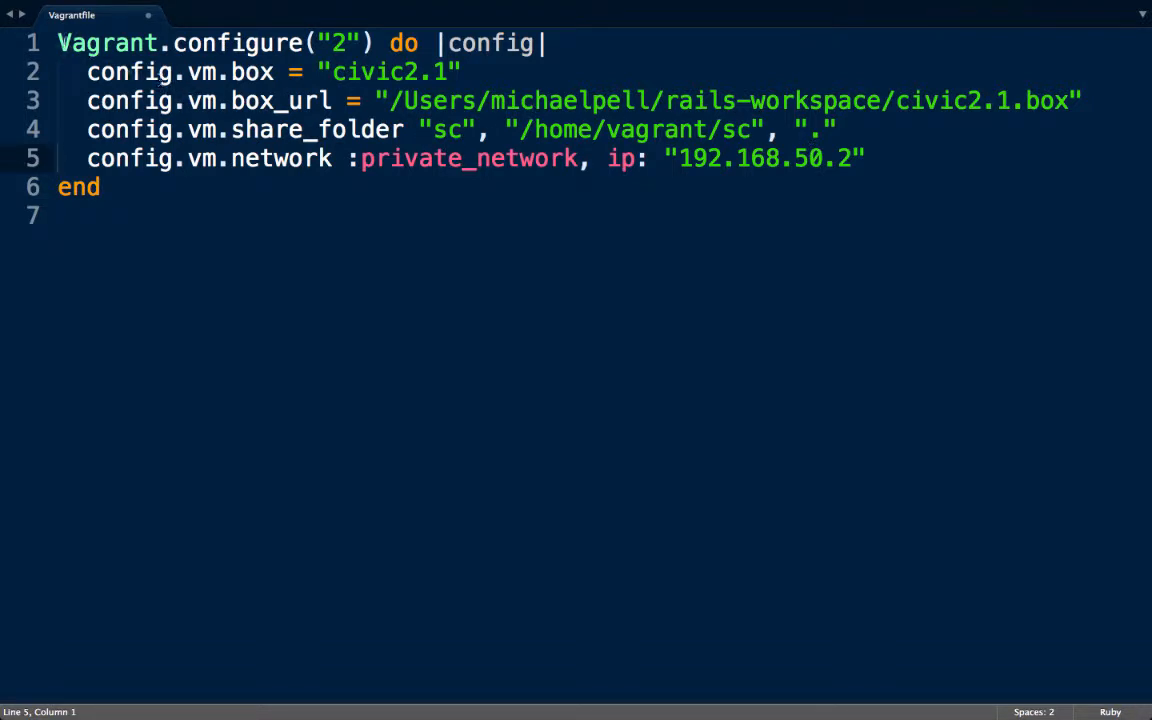
Add config.vm.synced_folder ".", "/home/vagrant/sc", type: "rsync" above the private_network line.
triple_click(300, 43)
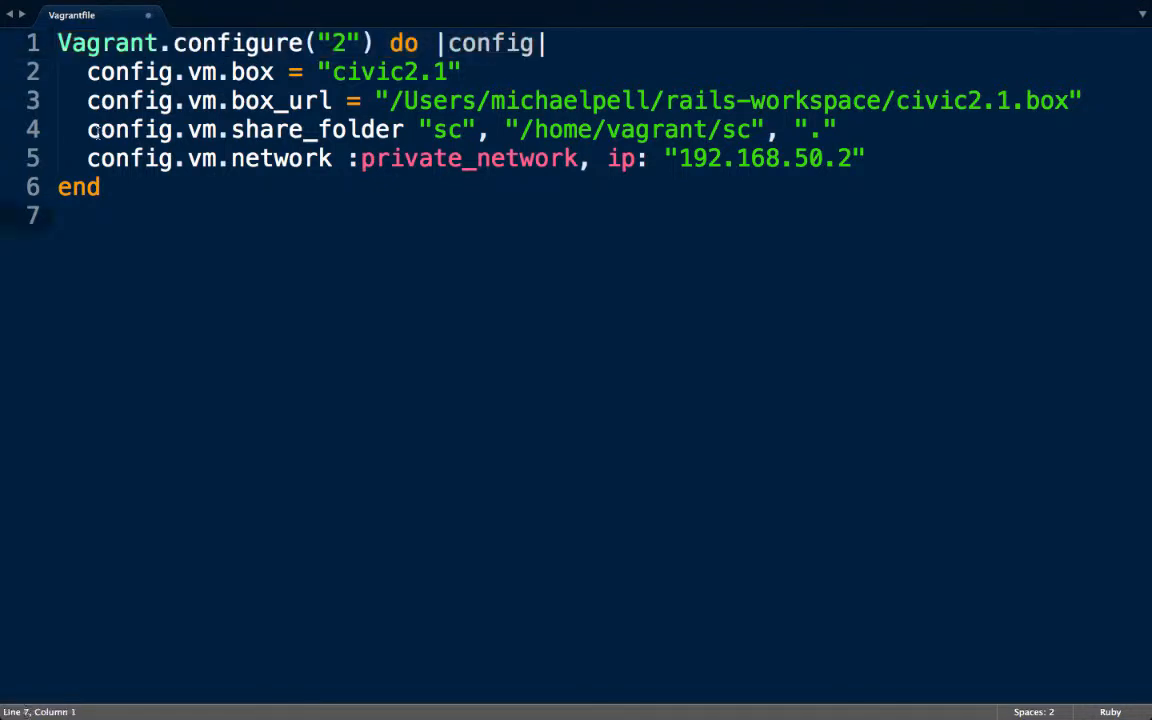
left_click_drag(87, 129, 750, 158)
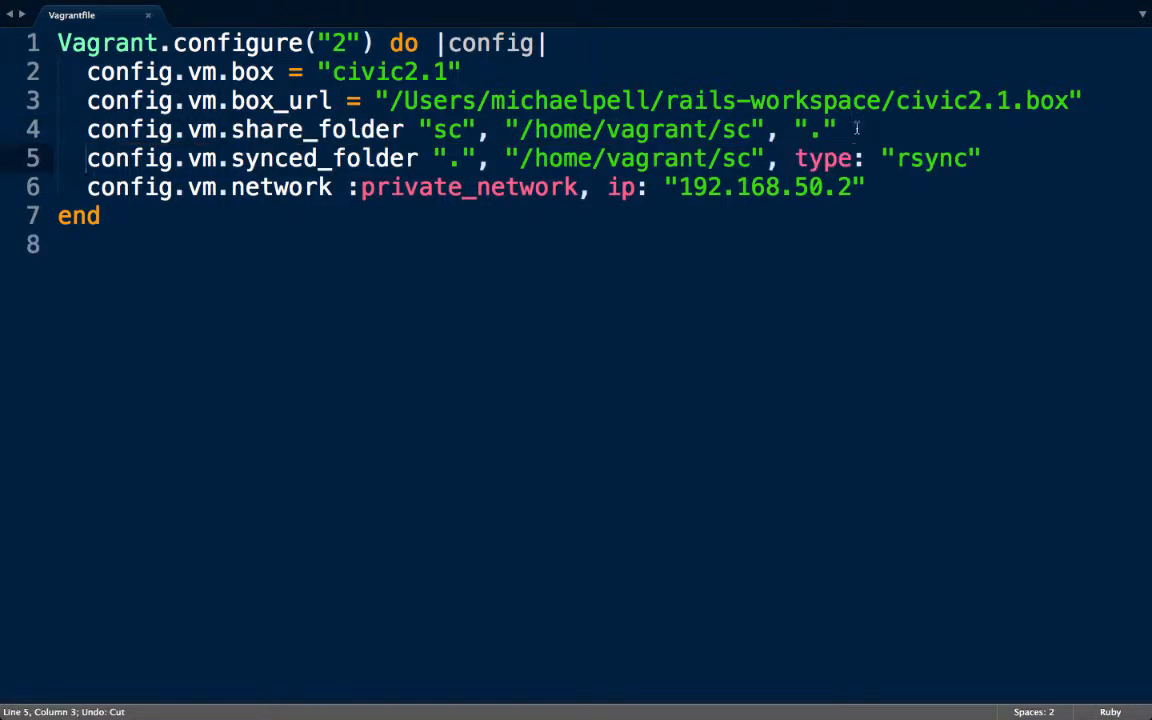
left_click_drag(389, 158, 981, 158)
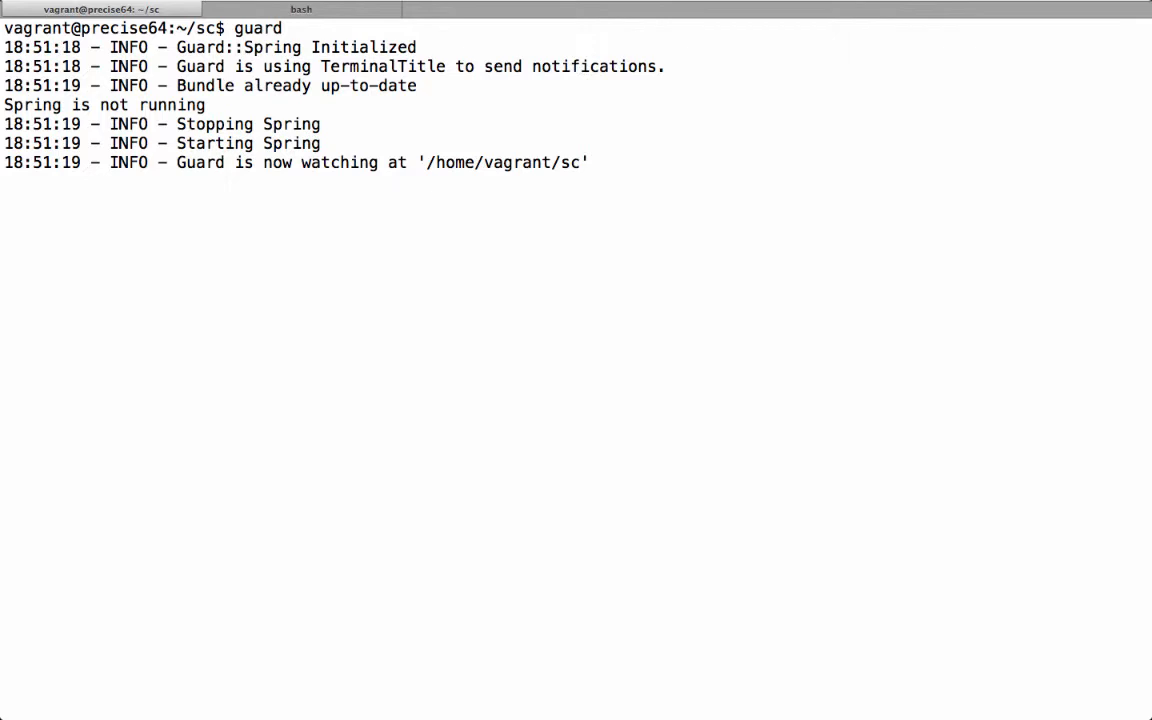
Start Guard in ~/sc inside the VM and switch to the host bash tab.
key("enter")
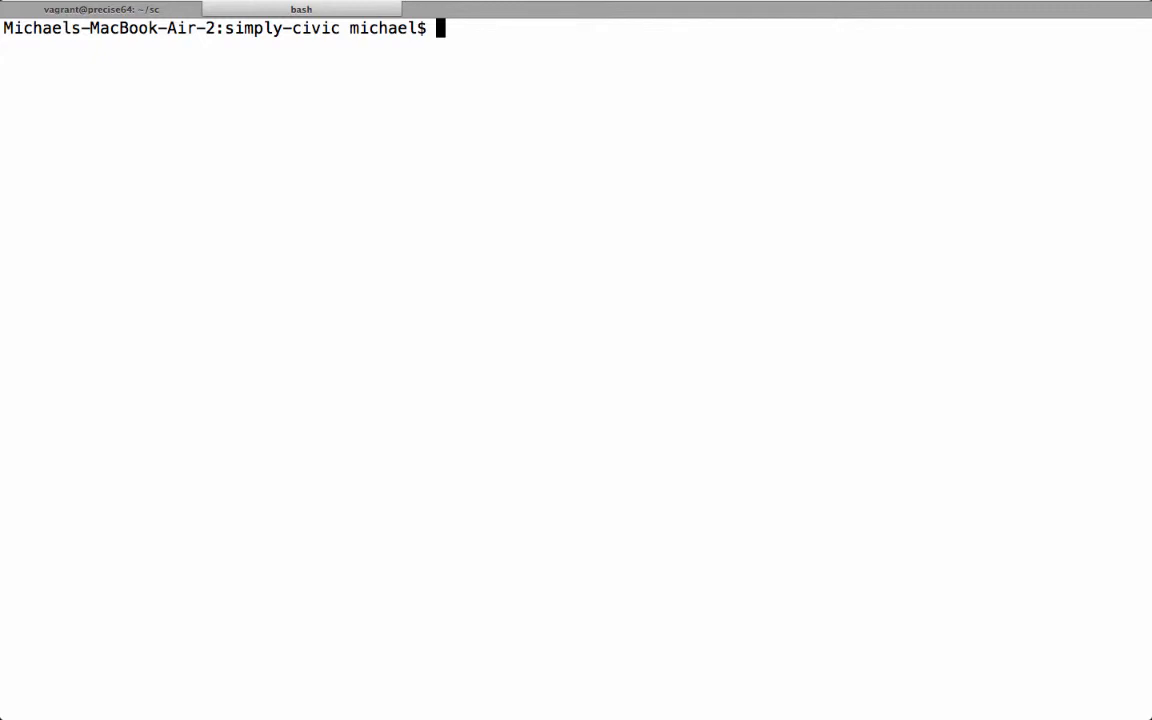
Type the vagrant rsync-auto command in the simply-civic host shell.
type("vagran")
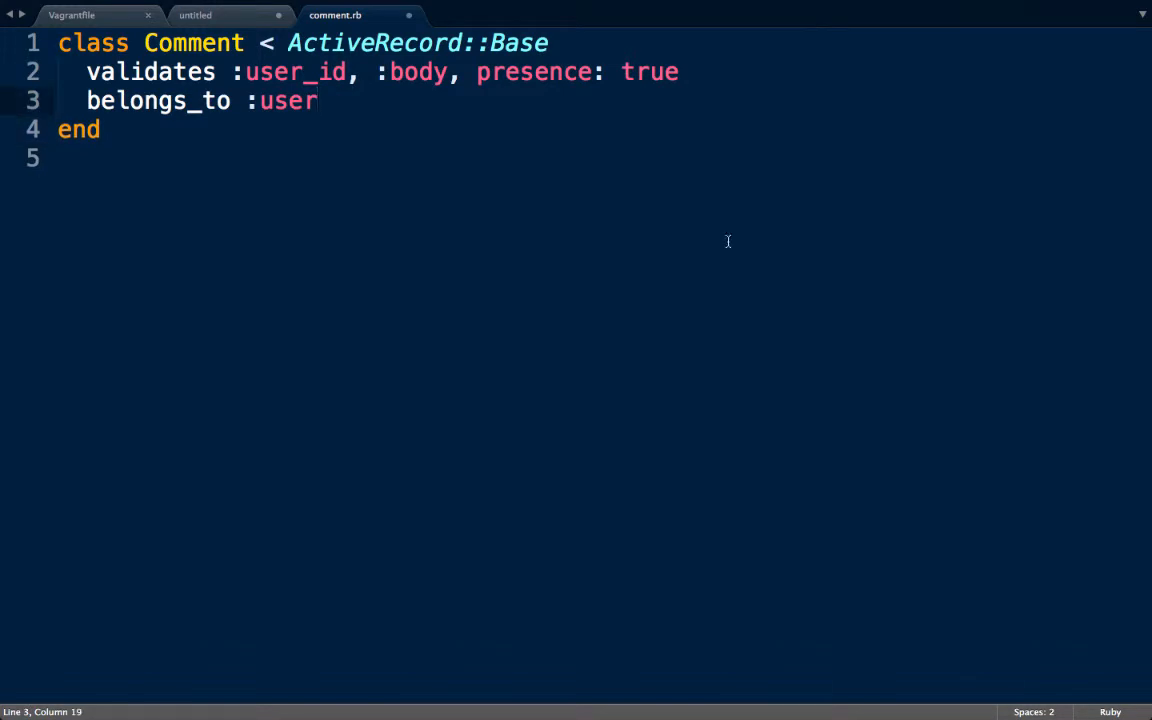
Save comment.rb from the File menu.
left_click(142, 8)
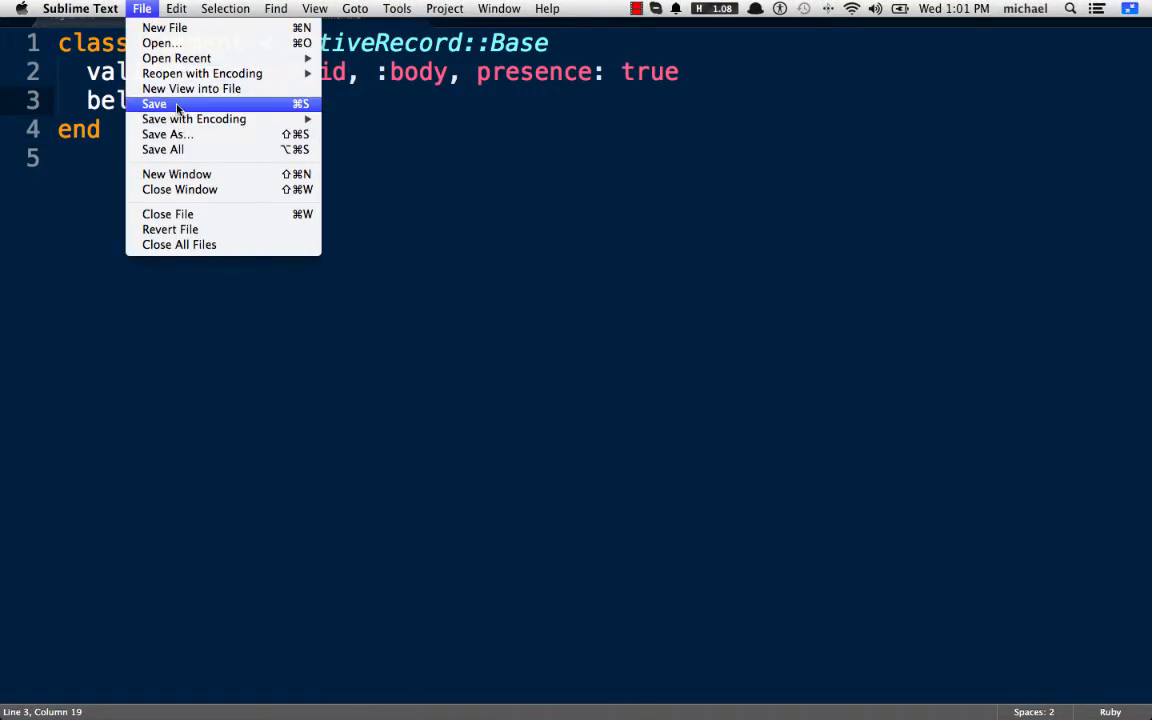